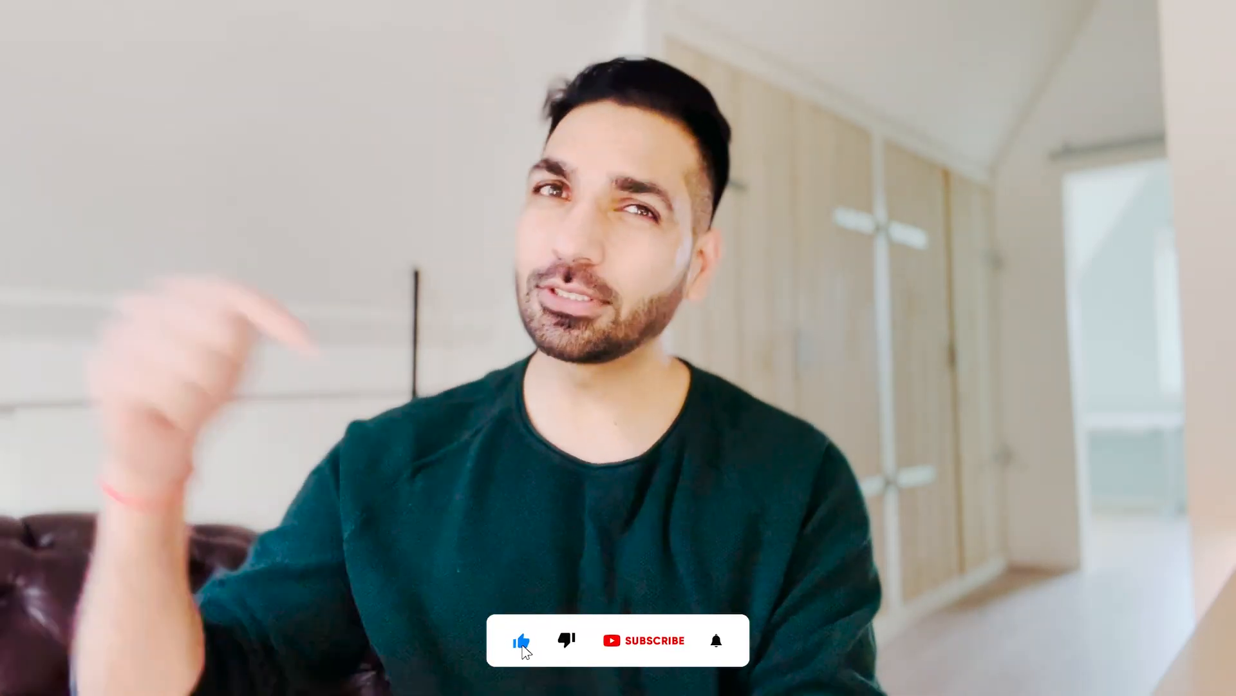
click(644, 640)
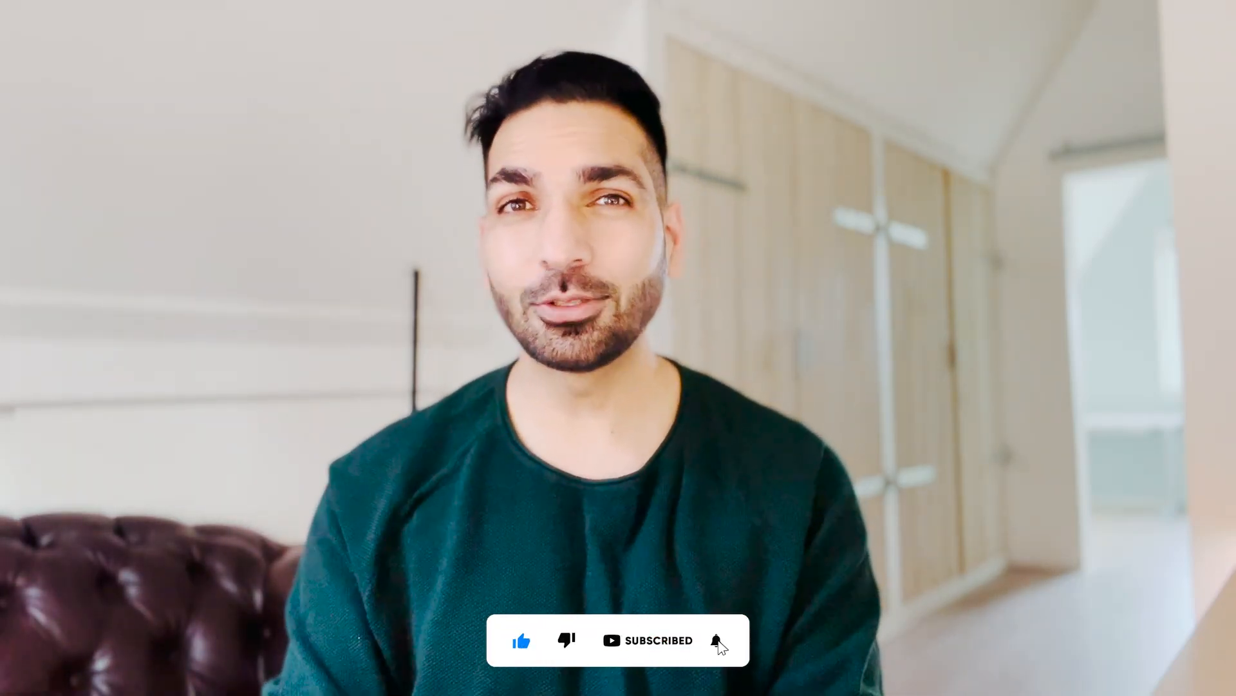
click(718, 640)
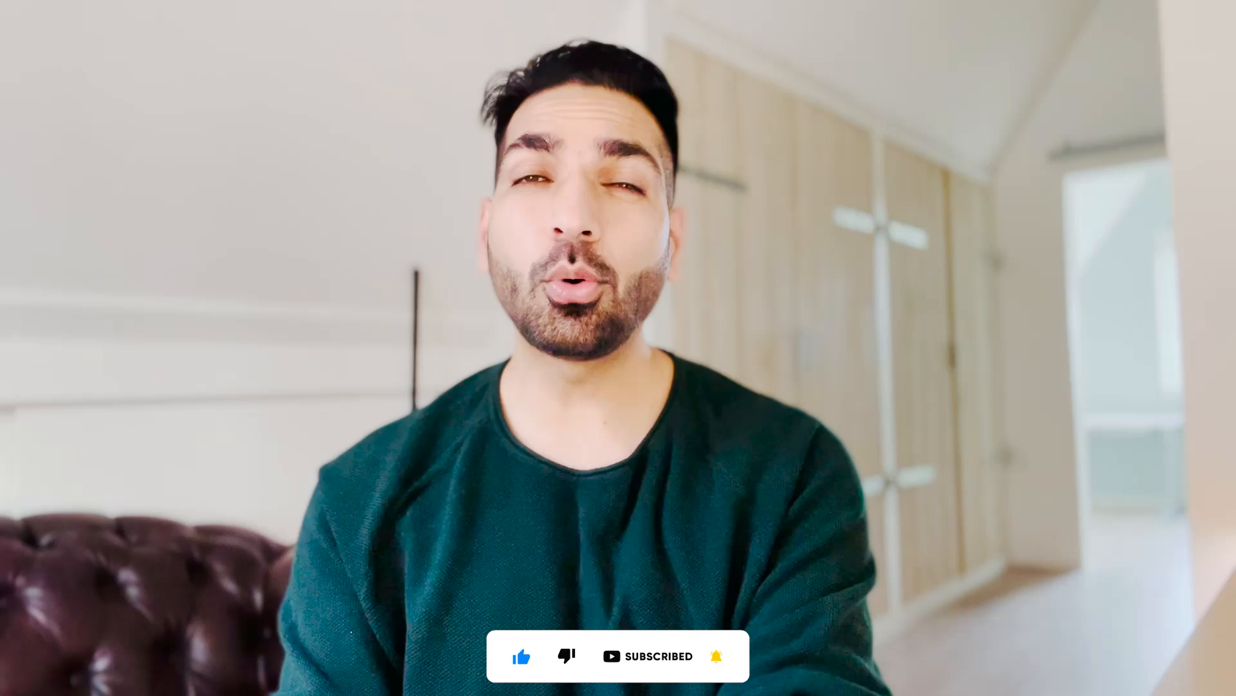